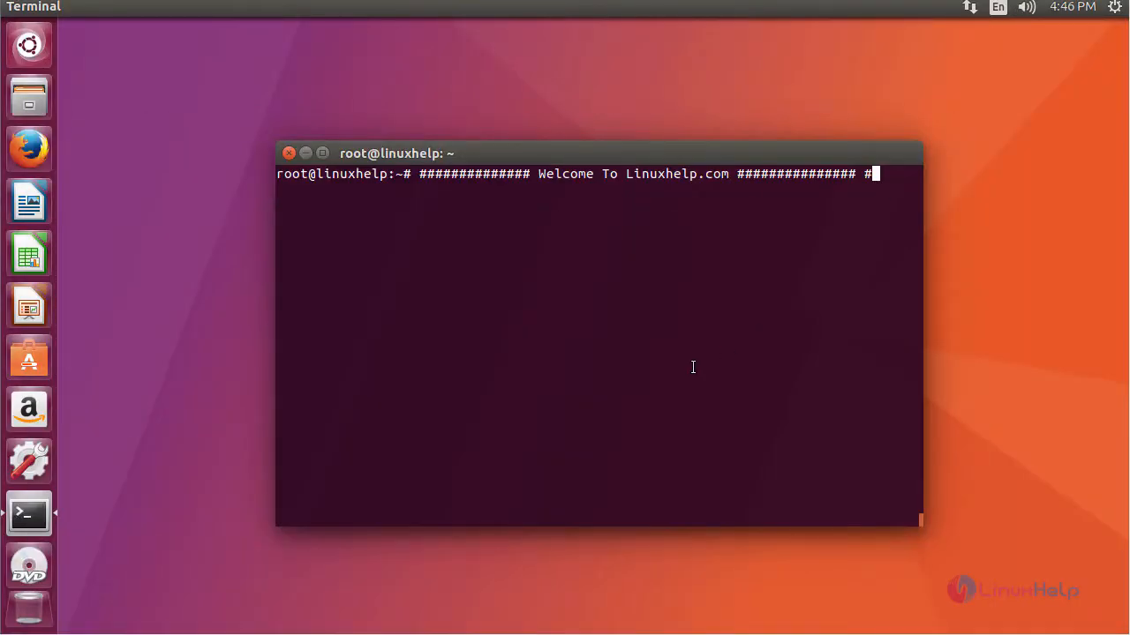
Add the ppa:indicator-multiload/stable-daily repository with add-apt-repository, confirm it, and clear the screen
key(Return)
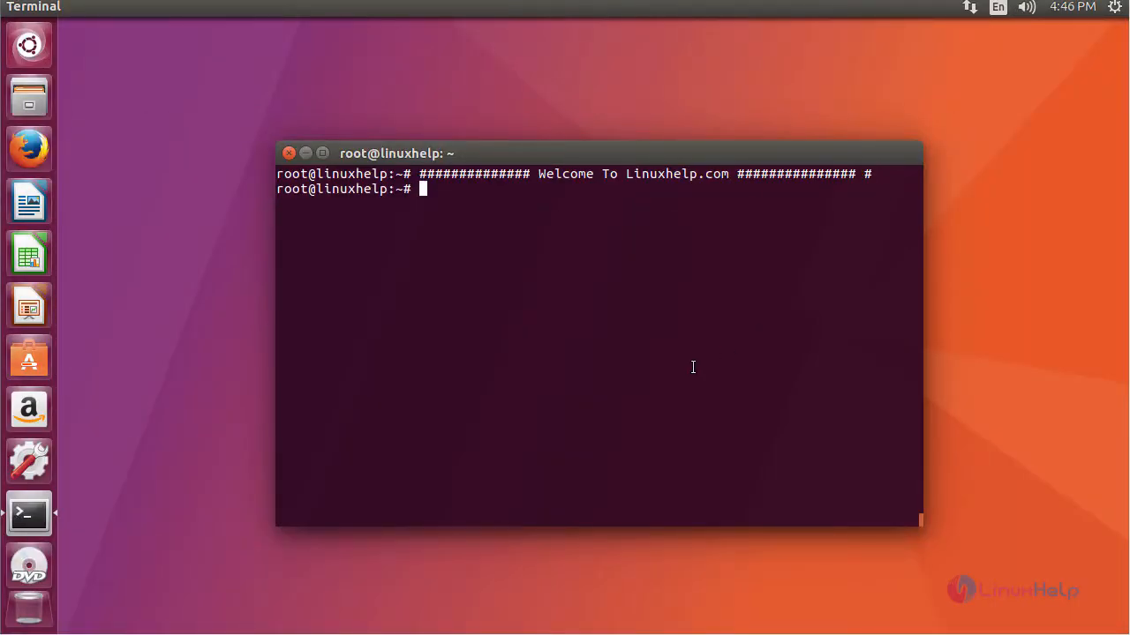
mouse_move(676, 404)
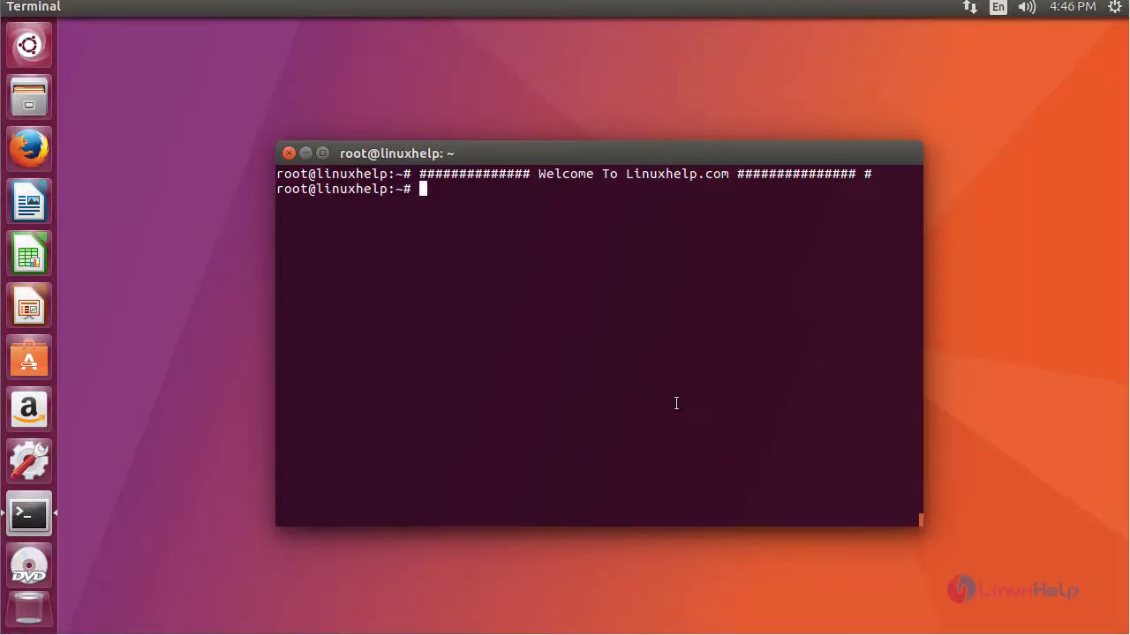
text(add-apt-repository ppa:indicator-multiload/stable-daily)
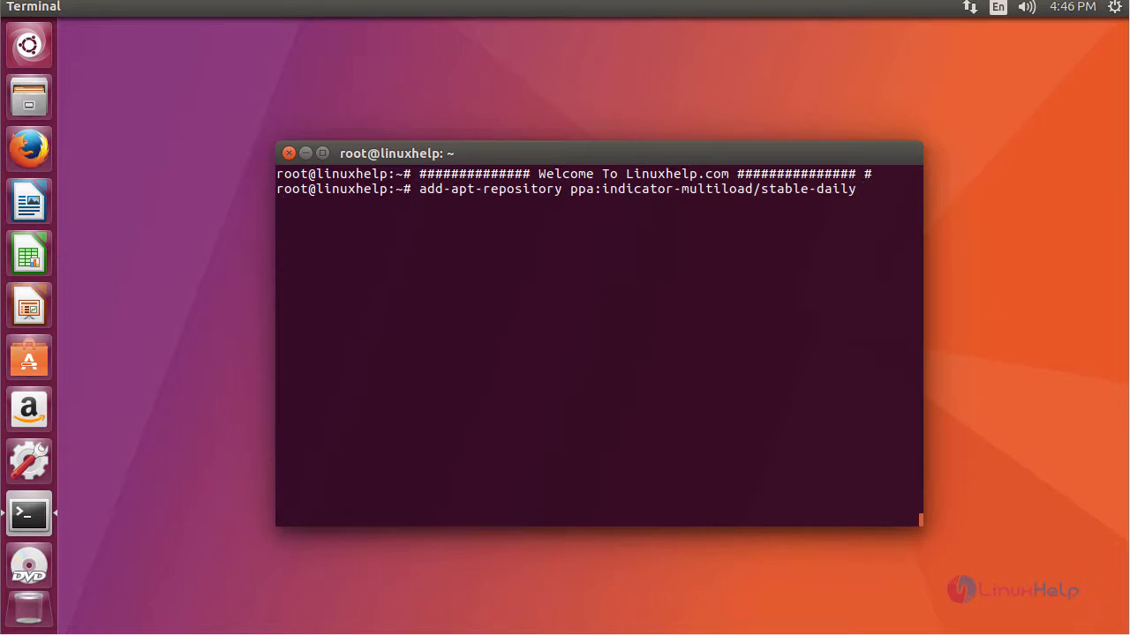
key(Return)
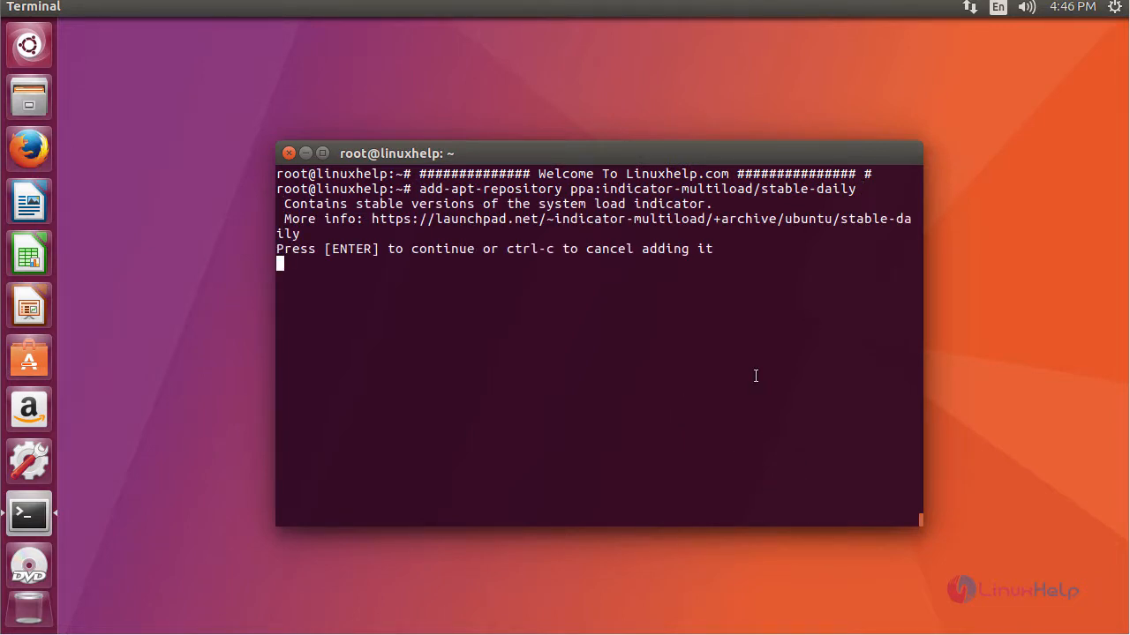
key(Return)
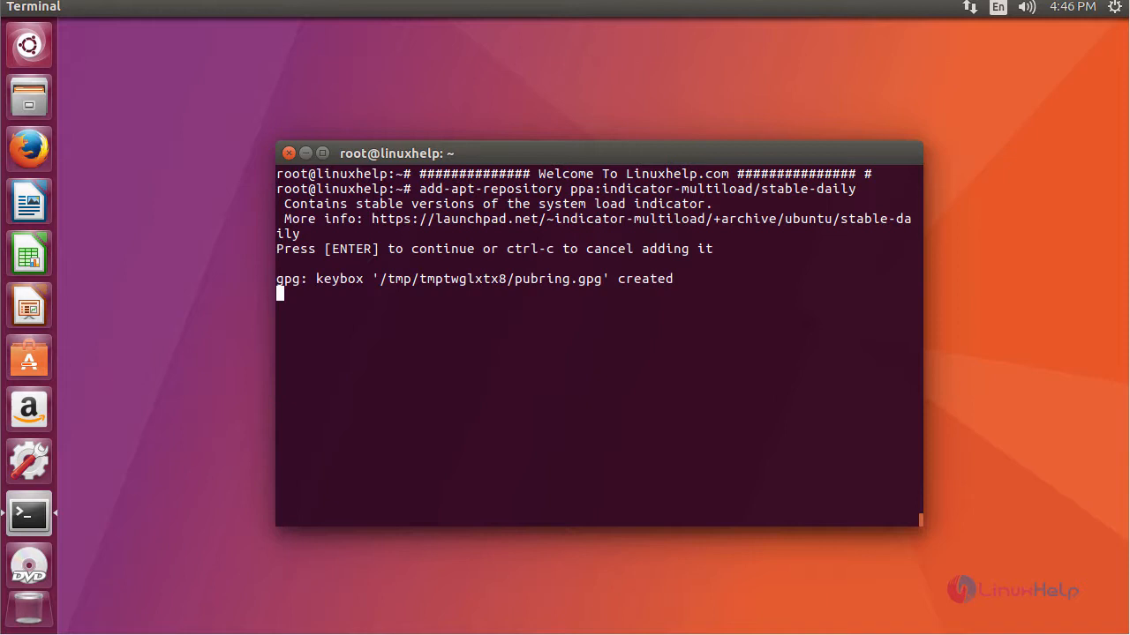
key(Return)
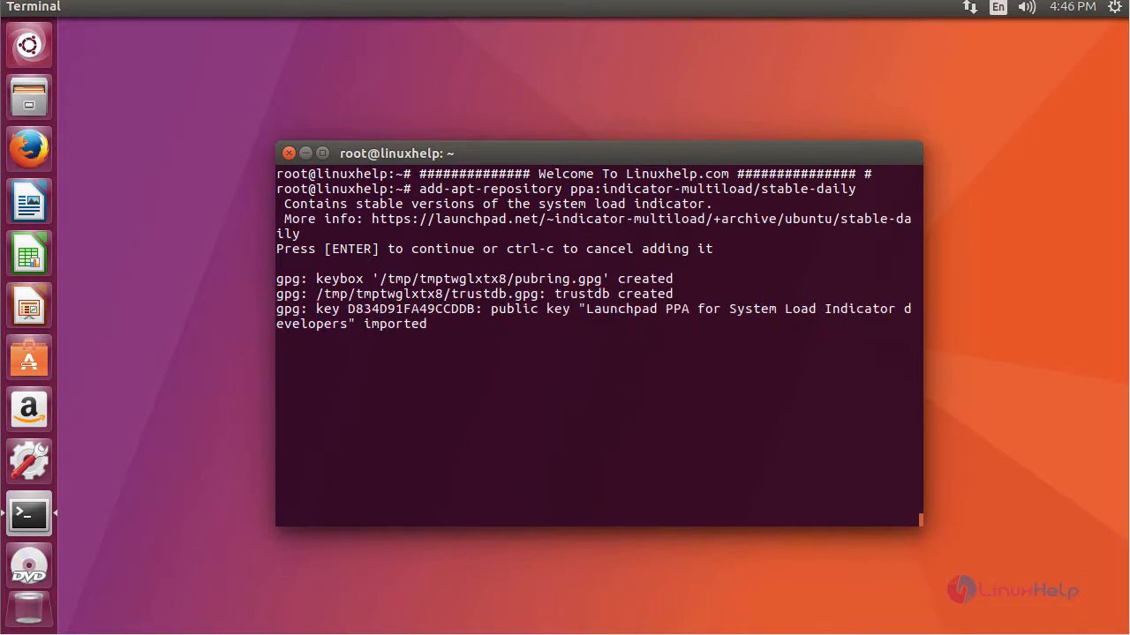
key(Return)
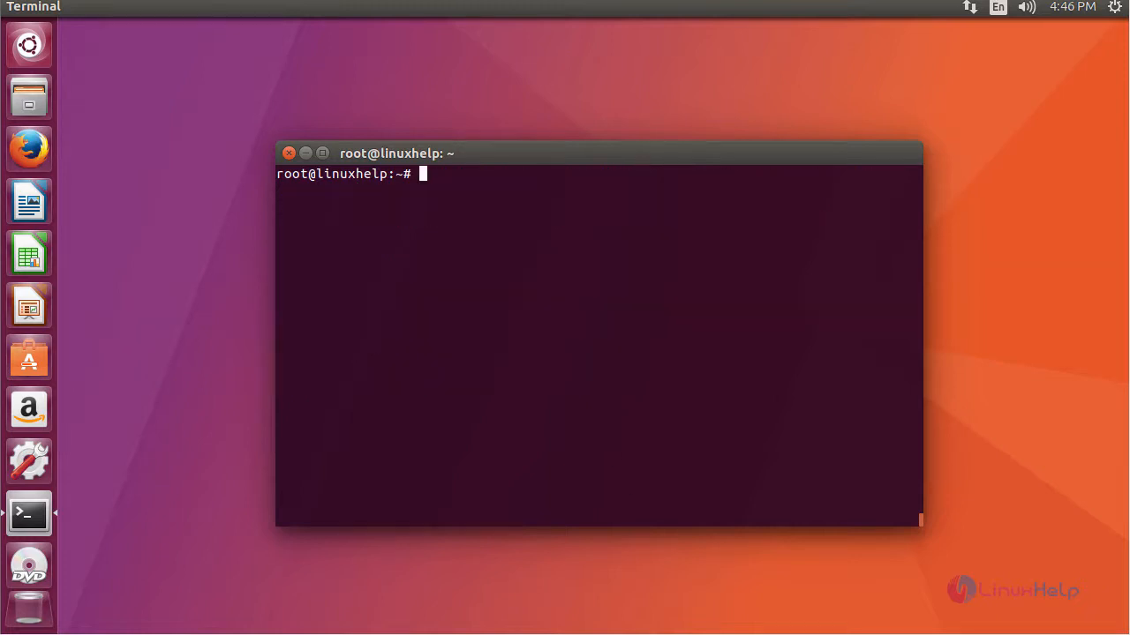
Run apt-get update to refresh the package lists
text(apt-get update)
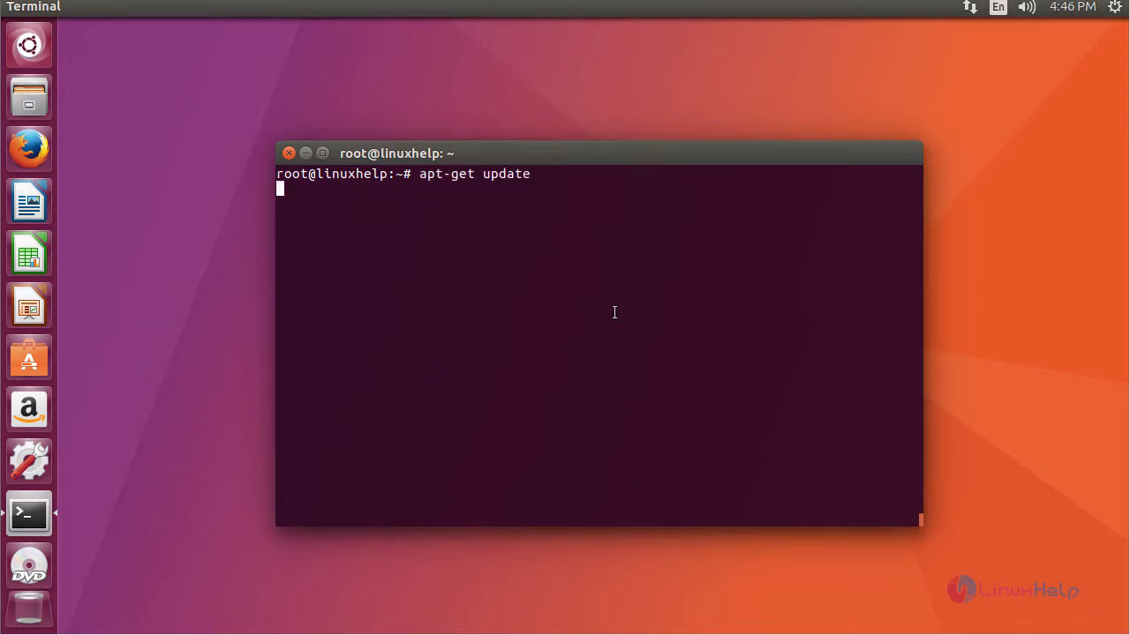
key(Return)
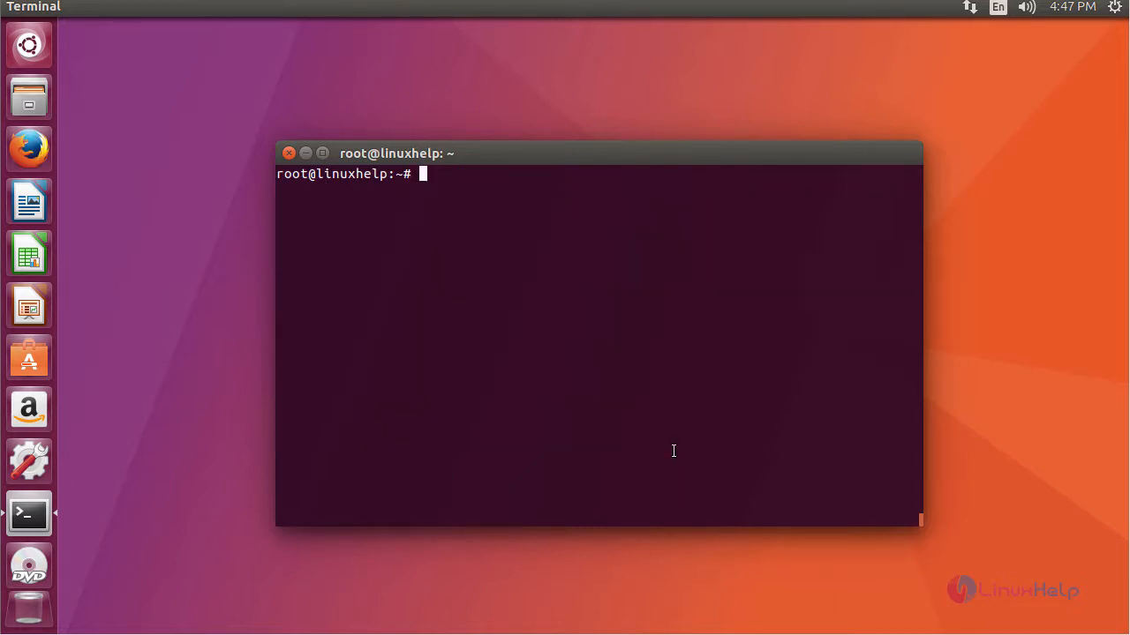
Install indicator-multiload with apt-get install -y, retrying after an aborted rm of a /var/ file
text(apt-get install indicator-multiload -y)
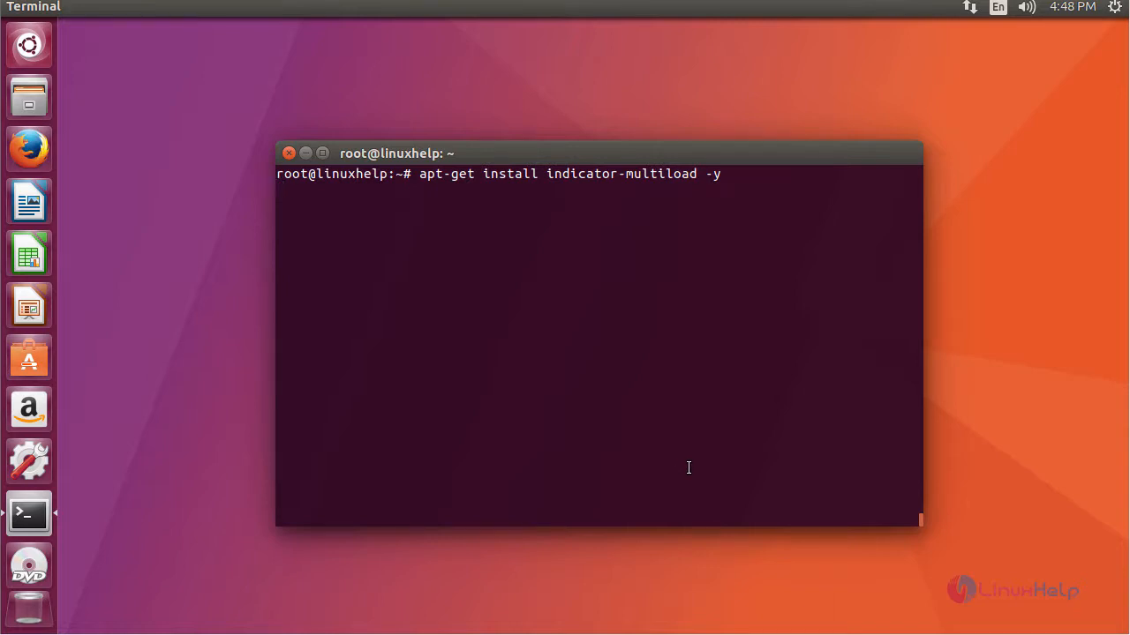
key(Return)
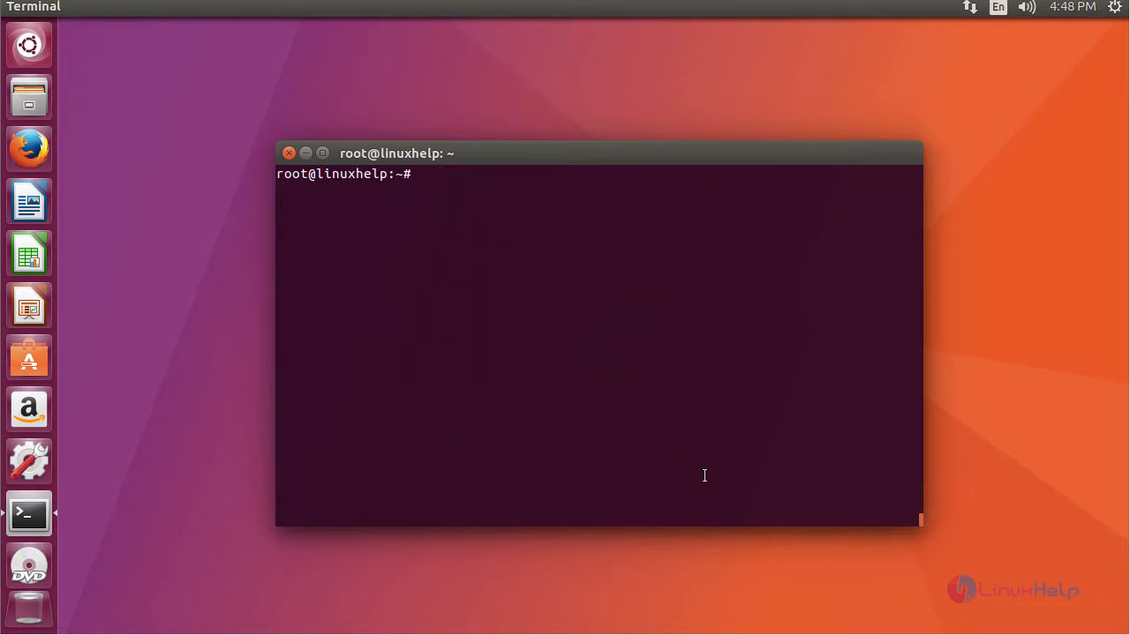
text(rm /var/)
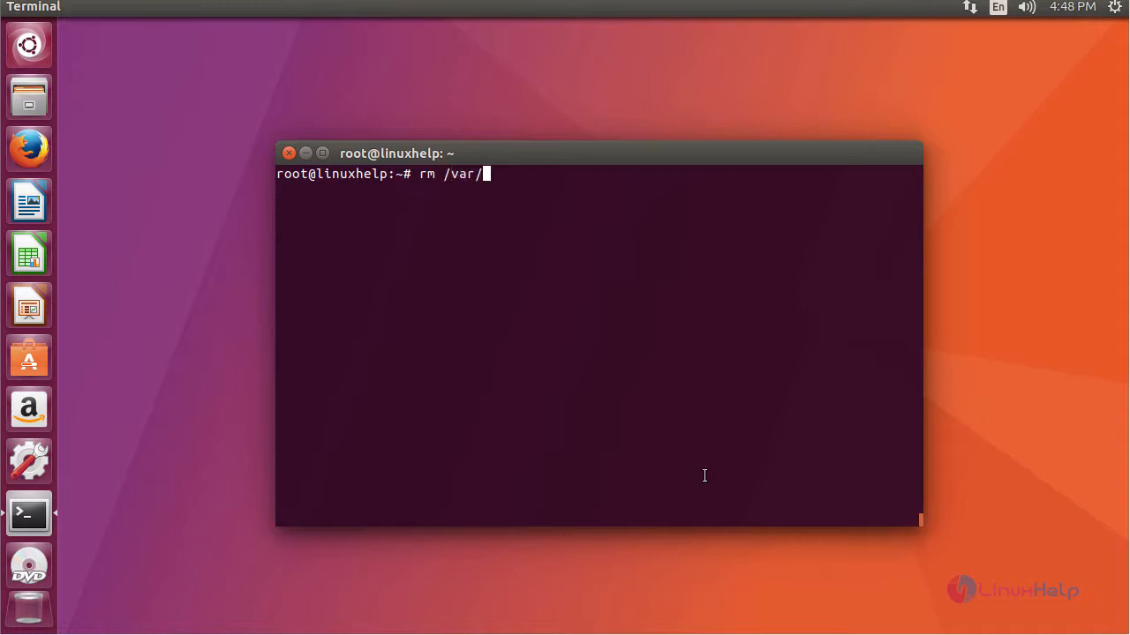
key(ctrl+c)
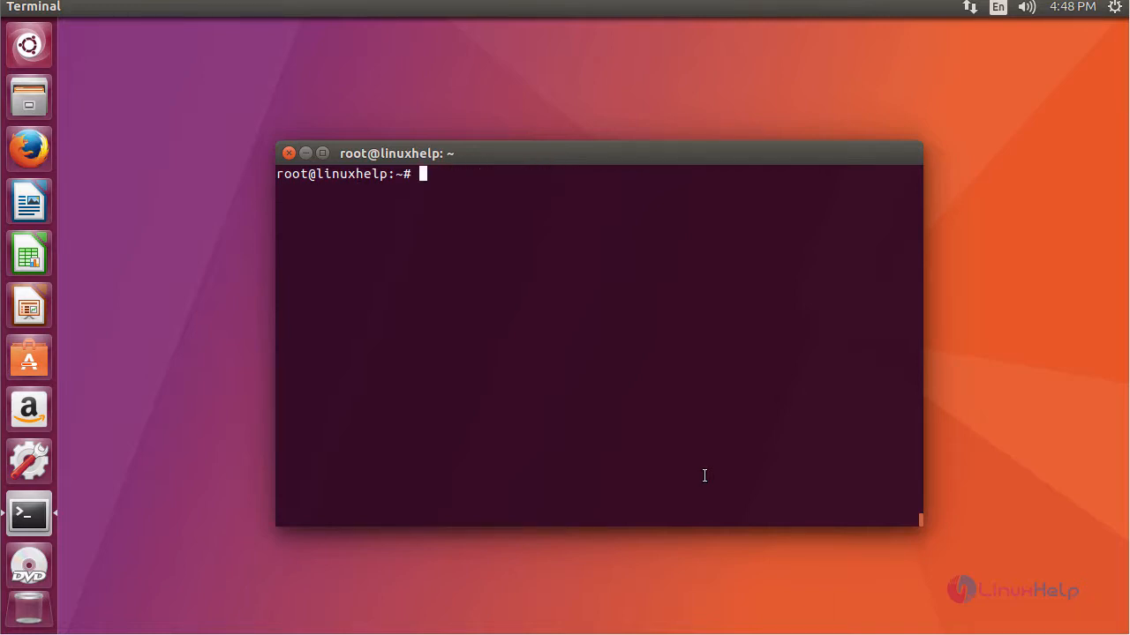
text(apt-get install indicator-multiload -y)
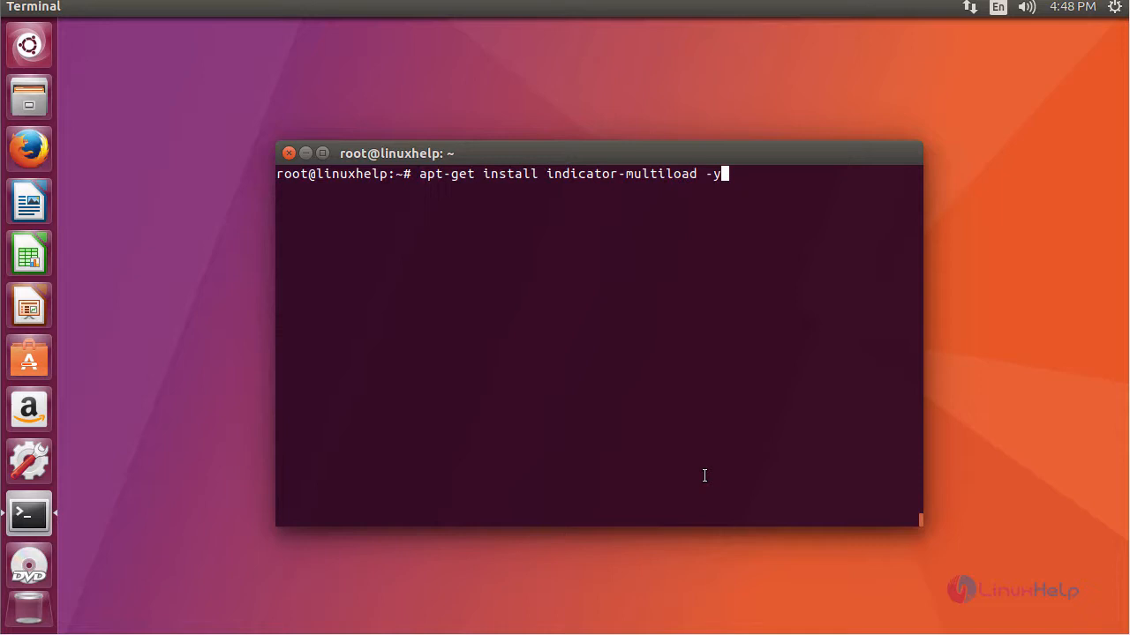
key(Return)
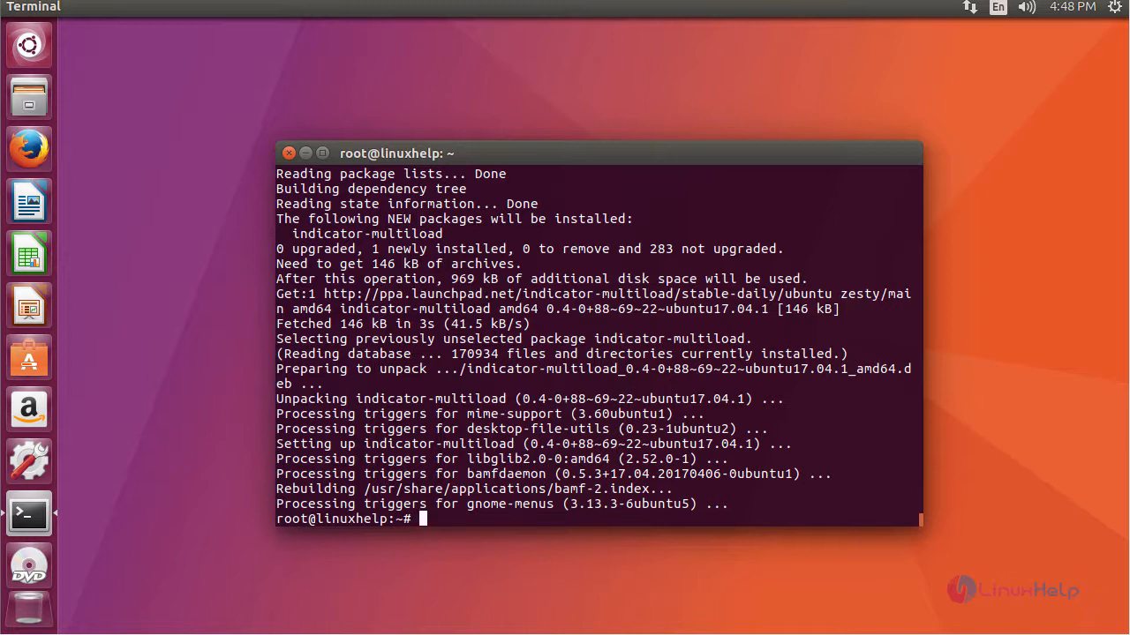
mouse_move(127, 618)
text(m)
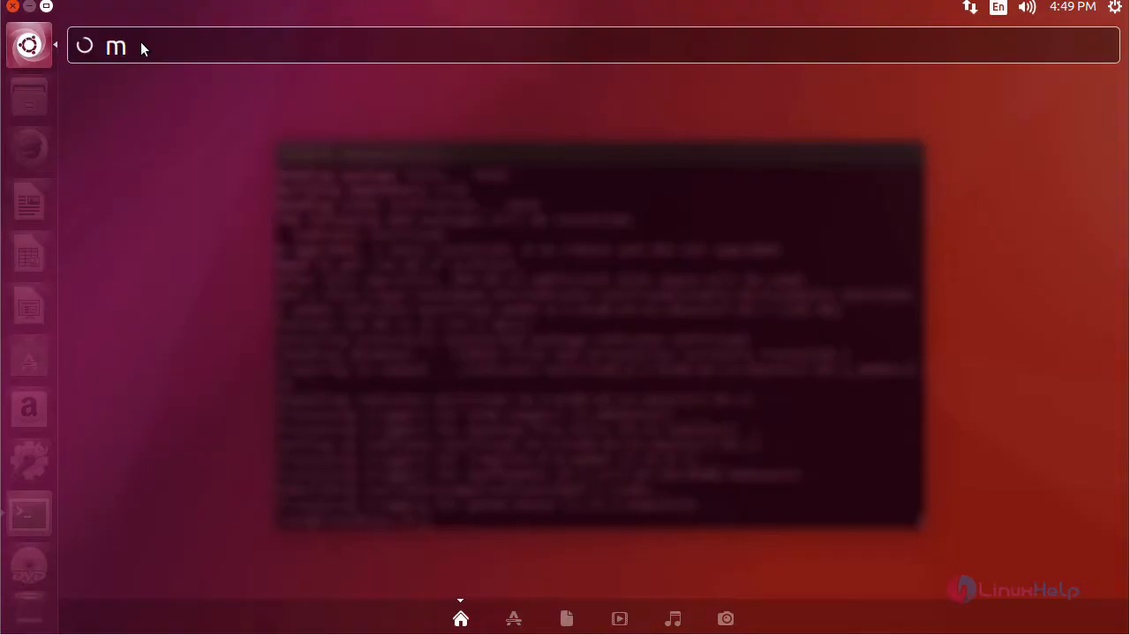
Search the Dash for 'mult' to list System Load Indicator
text(ult)
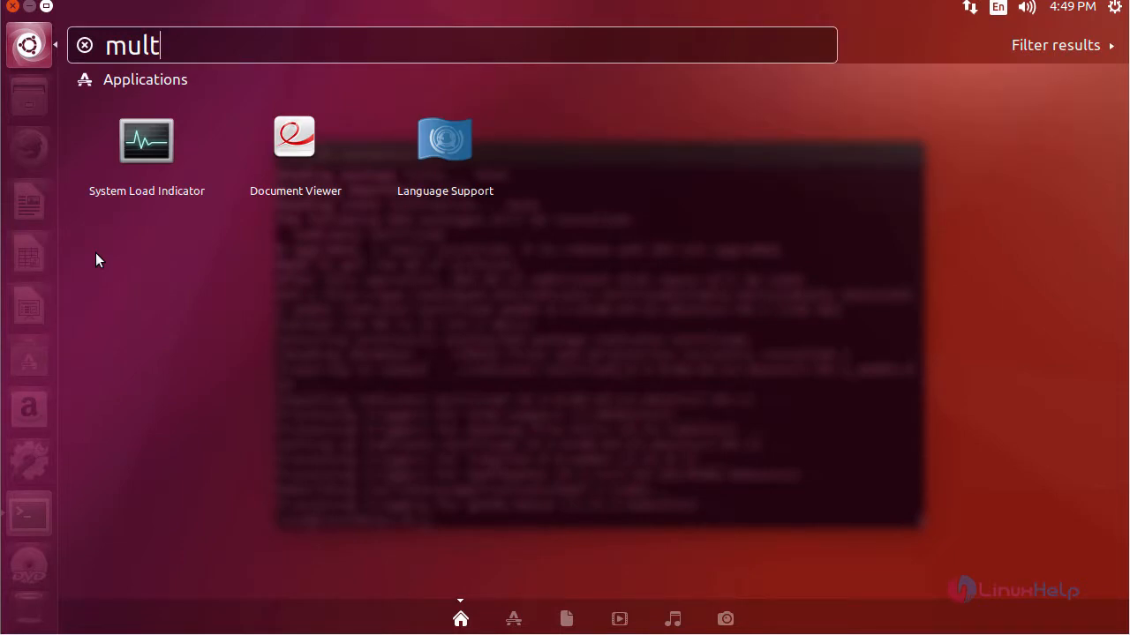
mouse_move(147, 238)
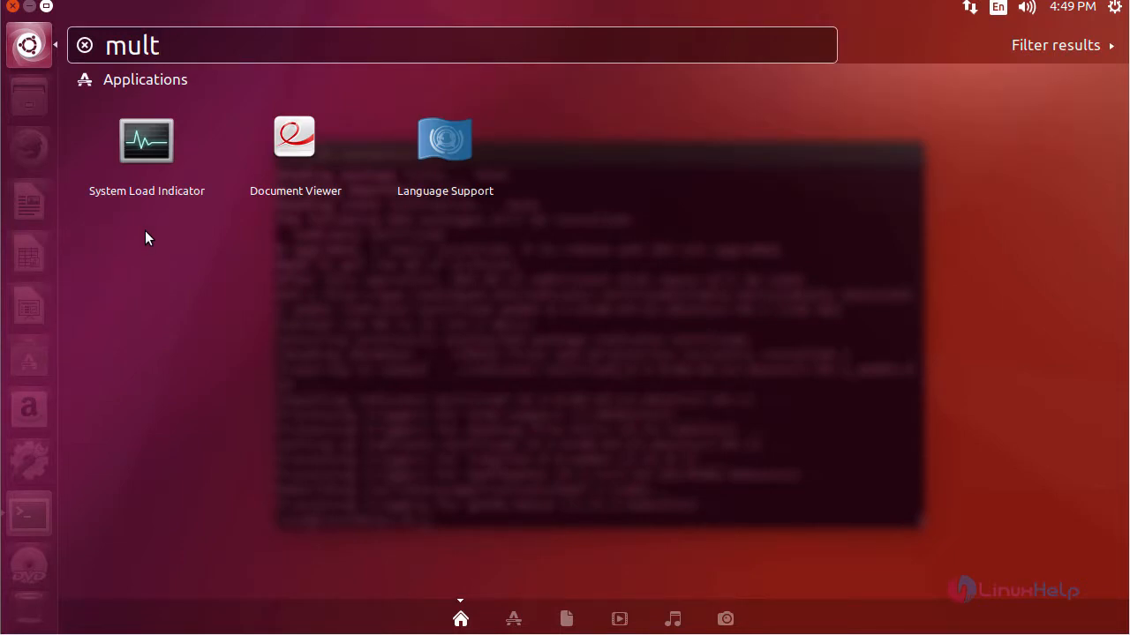
mouse_move(147, 203)
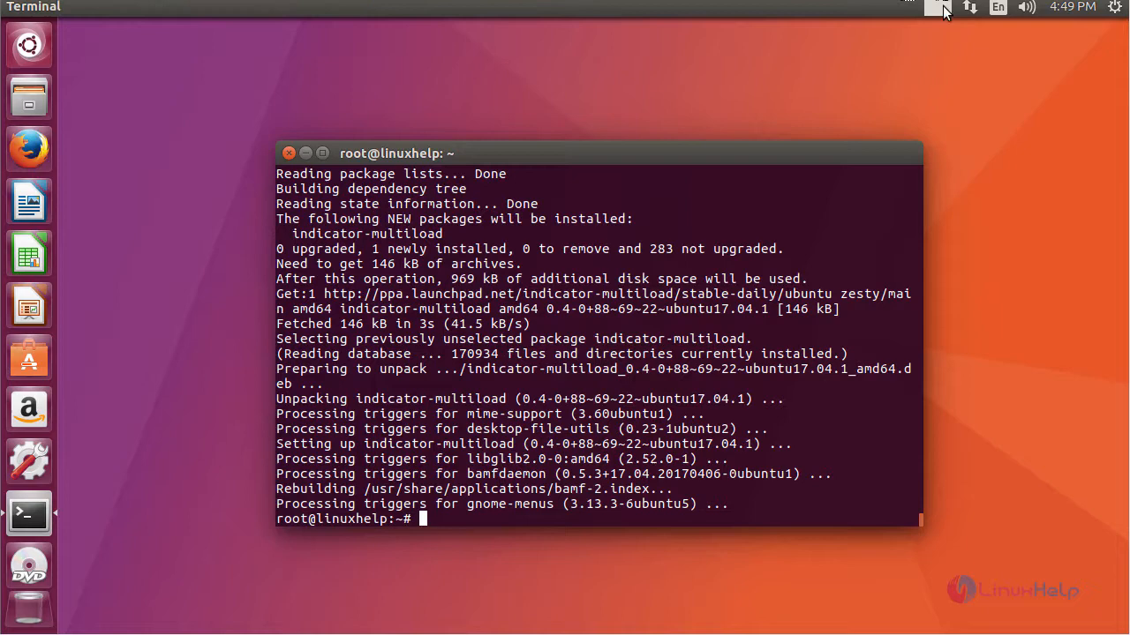
Open the top-panel load graph menu showing CPU, memory, network, swap, load and disk stats
click(906, 7)
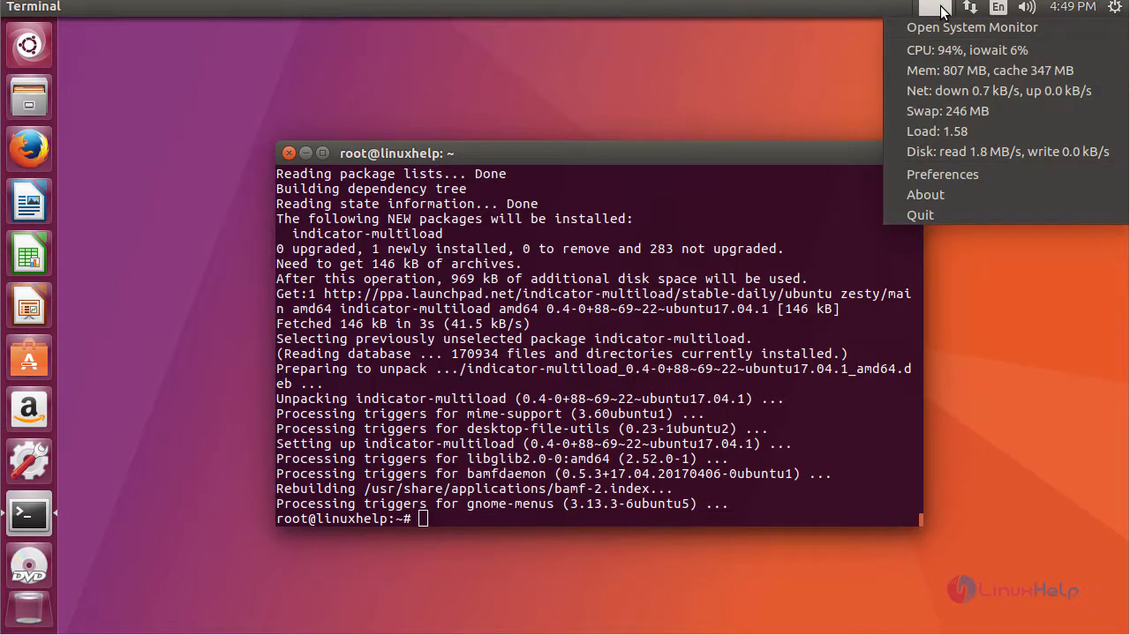
mouse_move(971, 383)
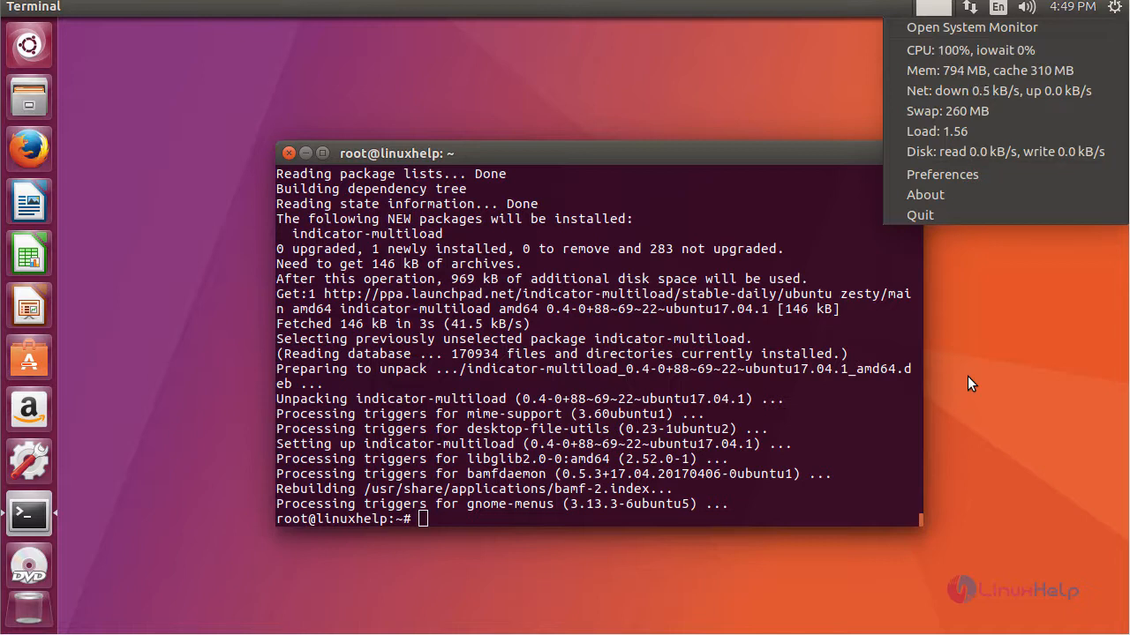
mouse_move(931, 498)
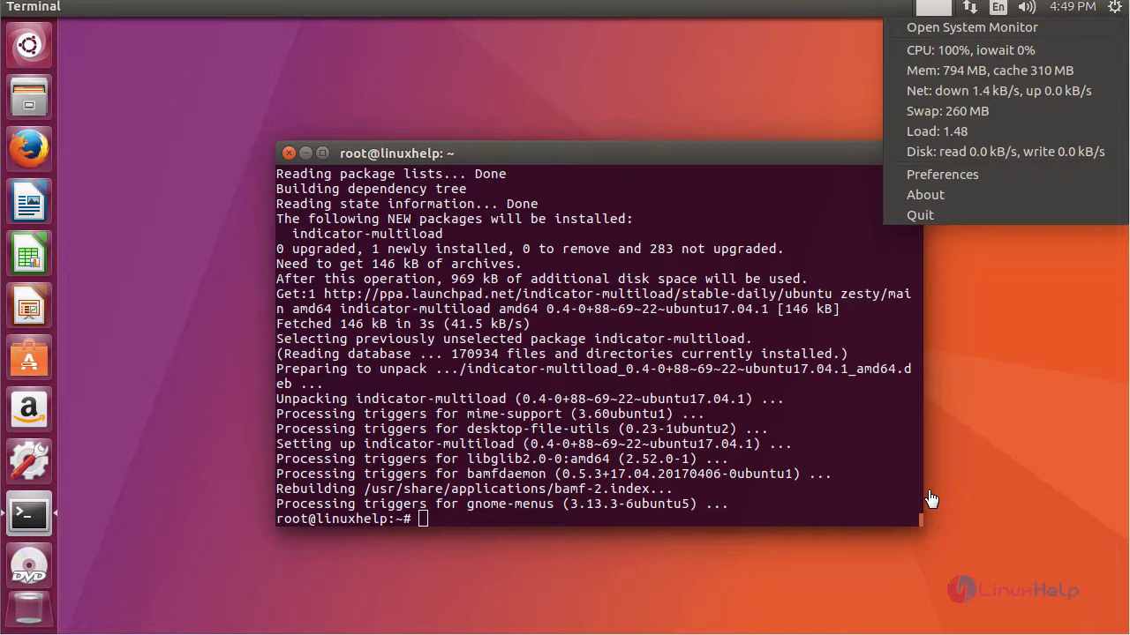